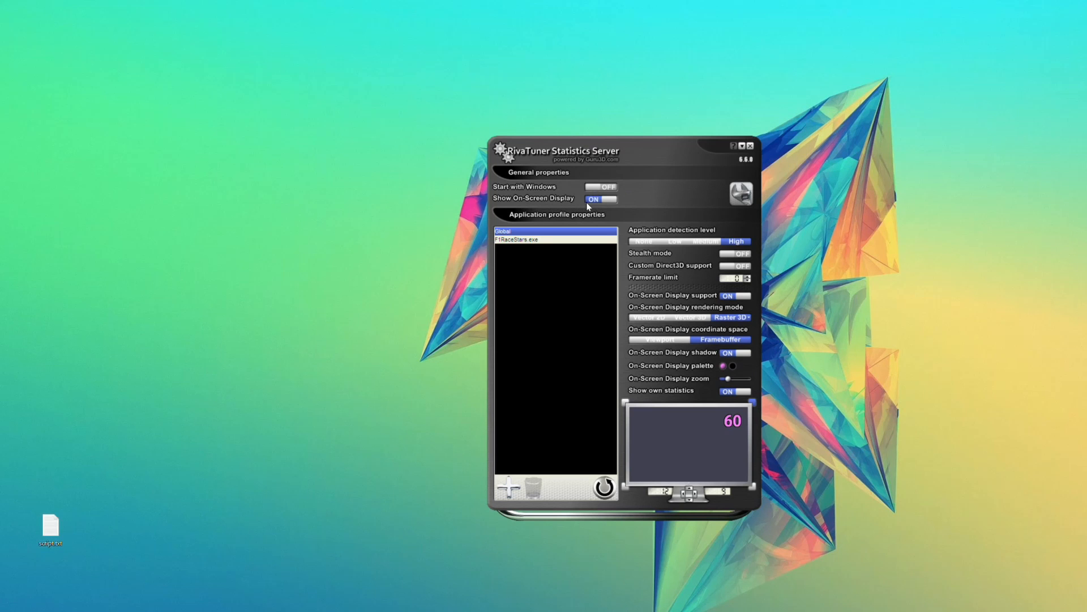
Toggle the on-screen display off and on, then own framerate statistics off and back on
{"action": "left_click", "coordinate": [599, 199]}
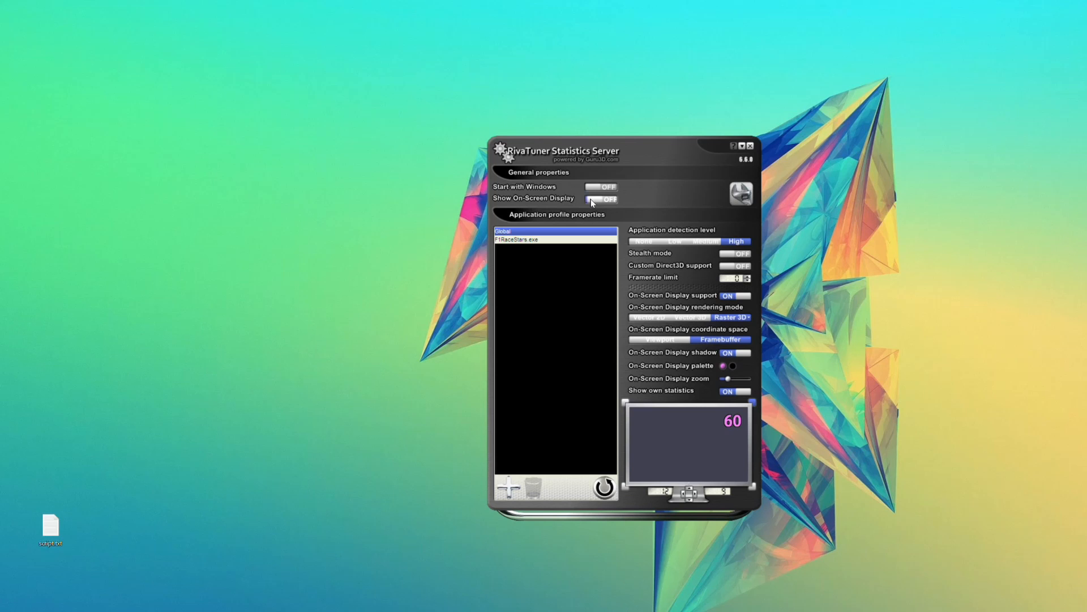
{"action": "left_click", "coordinate": [600, 198]}
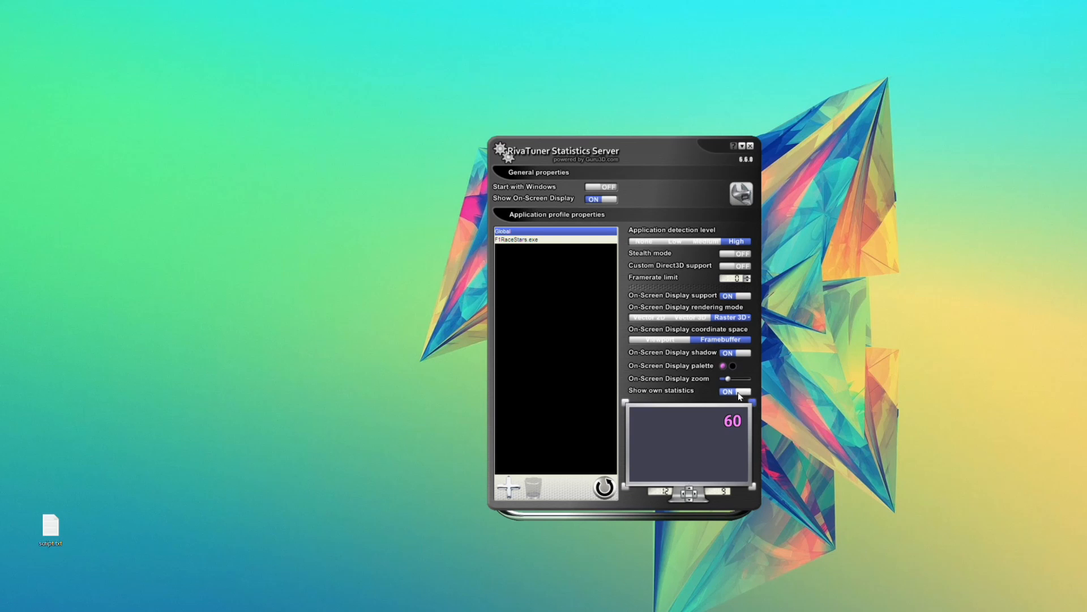
{"action": "left_click", "coordinate": [737, 390]}
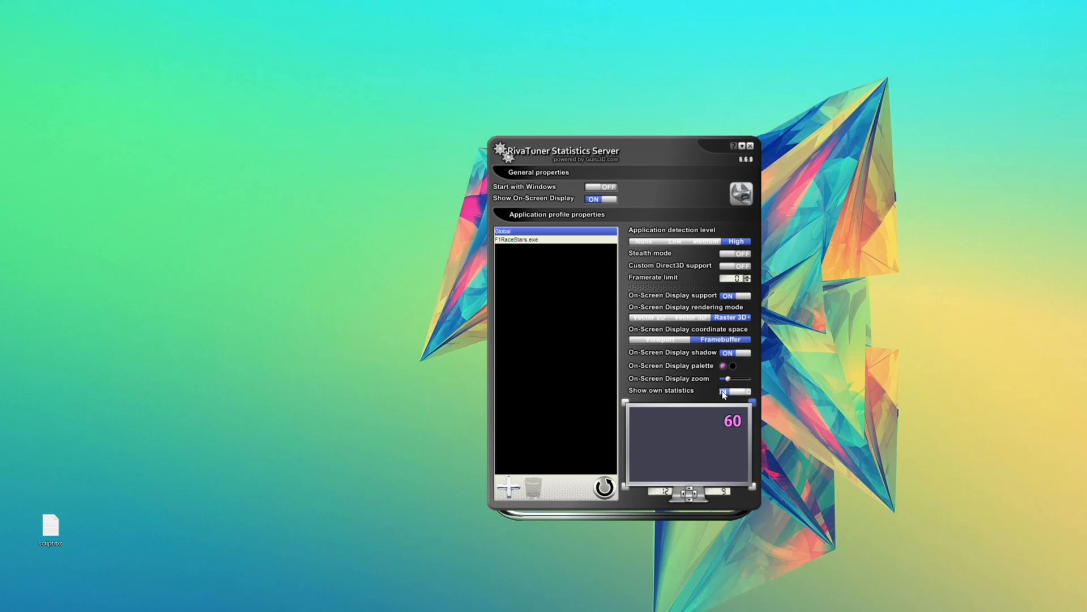
{"action": "left_click", "coordinate": [738, 390]}
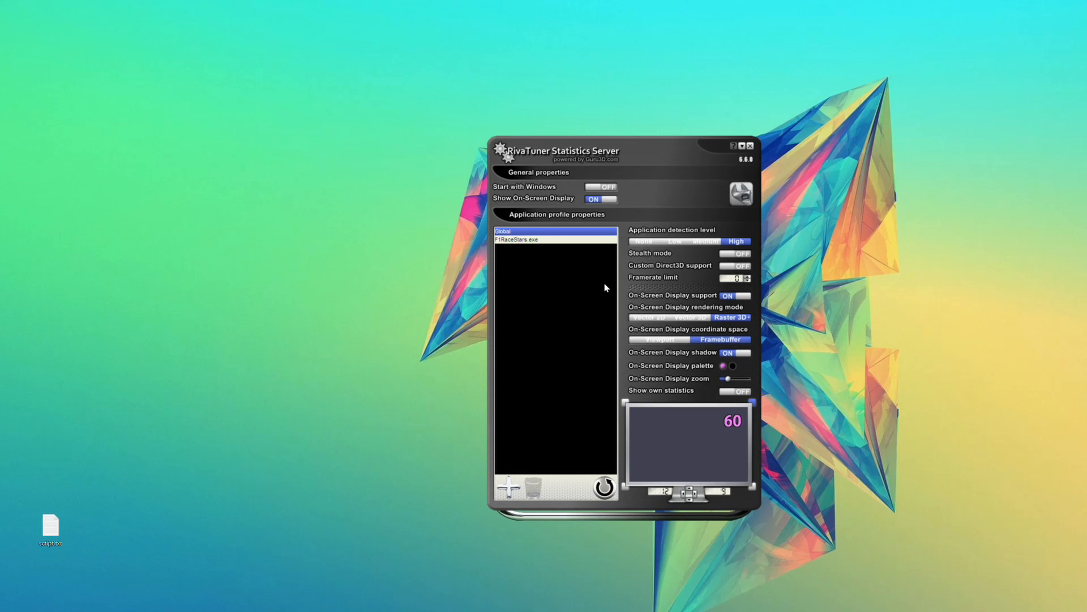
{"action": "mouse_move", "coordinate": [733, 408]}
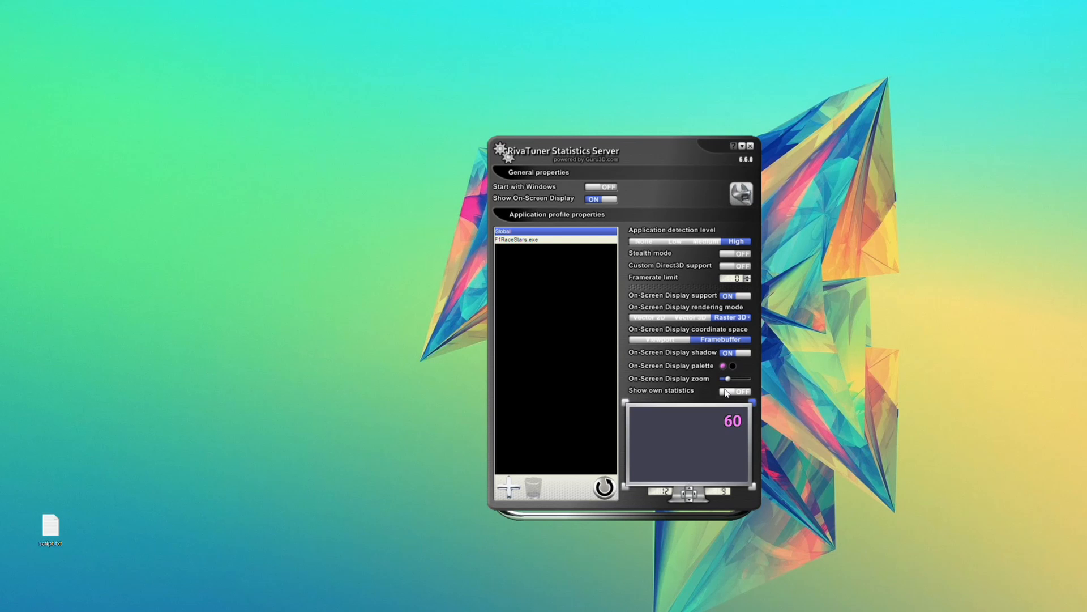
{"action": "left_click", "coordinate": [734, 390]}
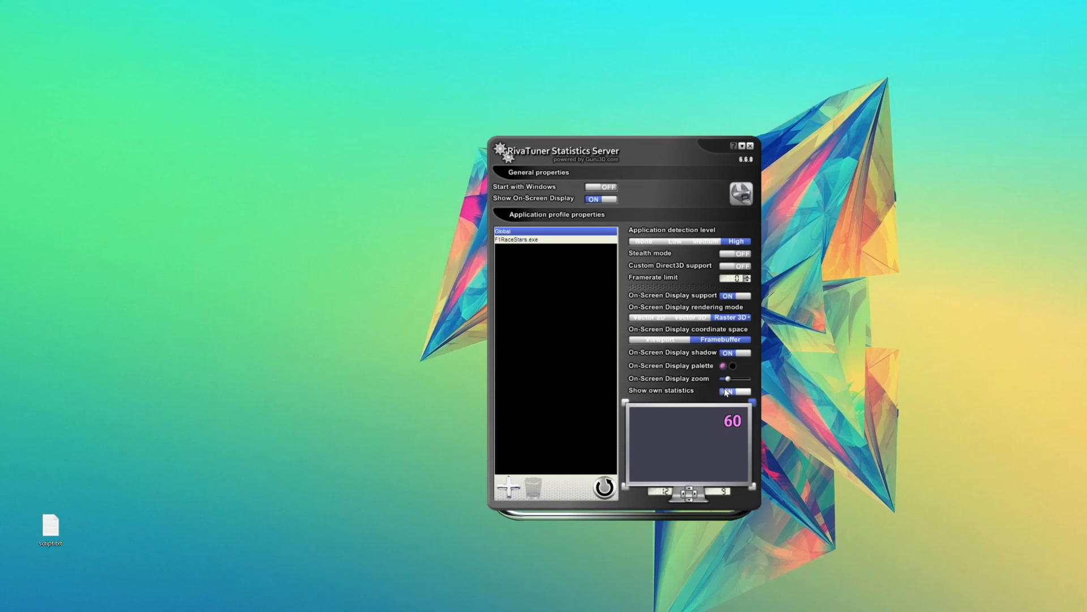
{"action": "left_click", "coordinate": [734, 389]}
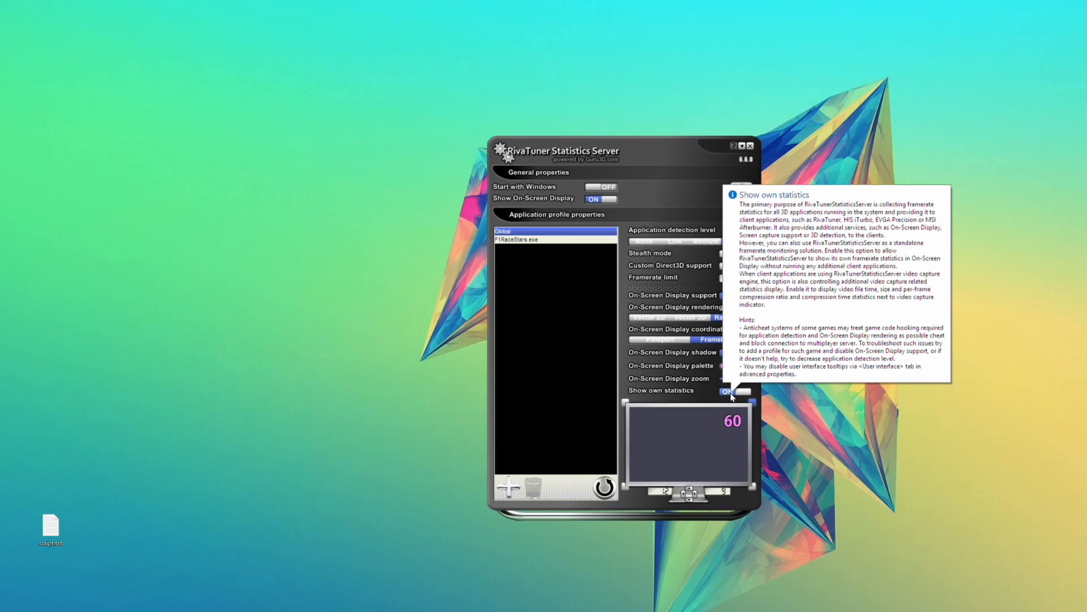
{"action": "mouse_move", "coordinate": [527, 291]}
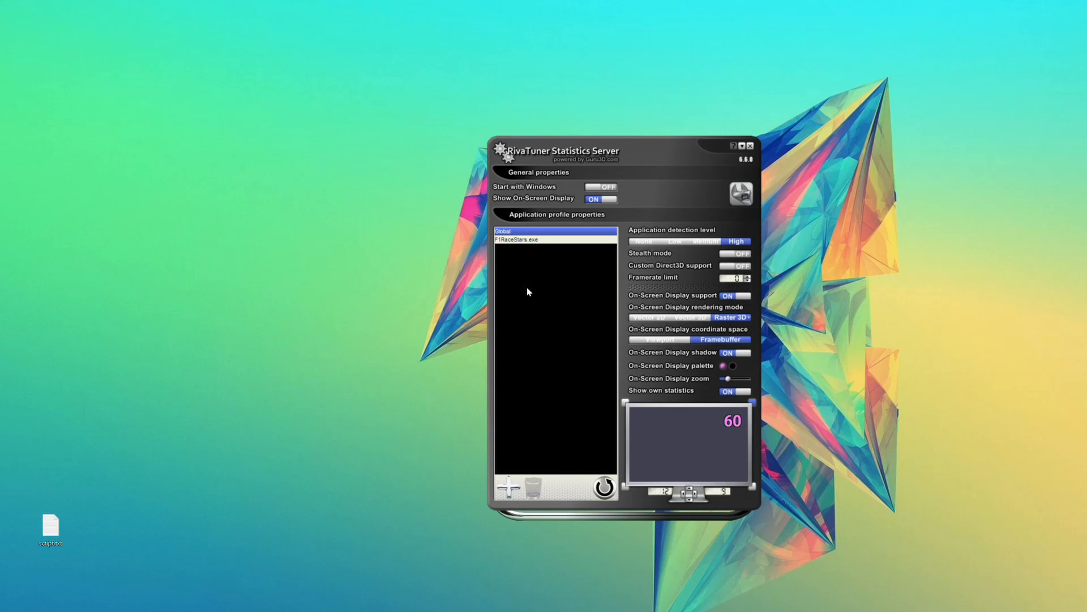
{"action": "mouse_move", "coordinate": [605, 340]}
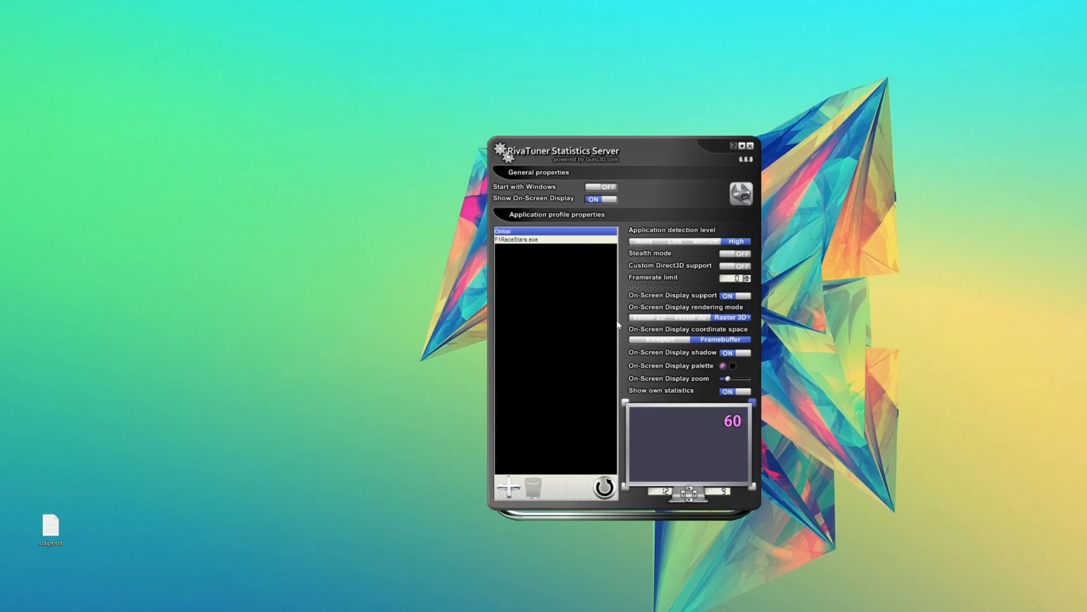
{"action": "mouse_move", "coordinate": [643, 317]}
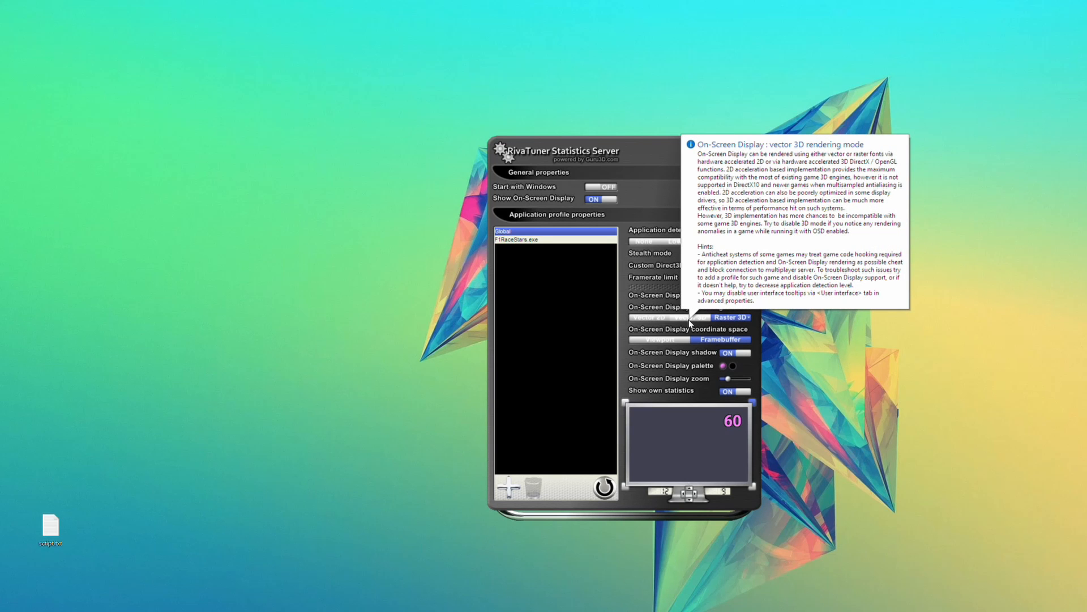
{"action": "mouse_move", "coordinate": [745, 321]}
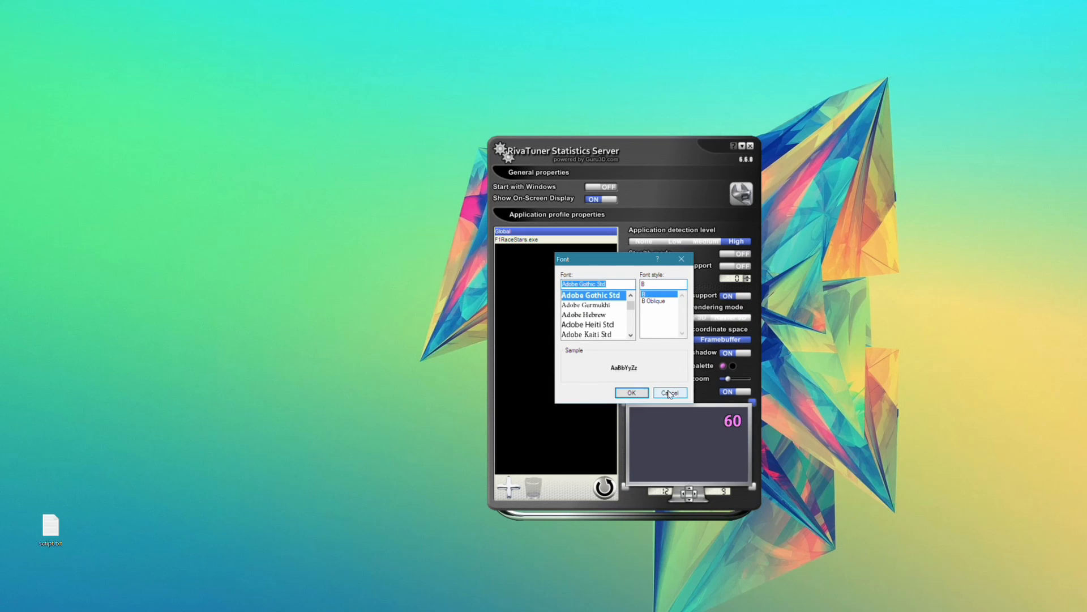
Cancel the font choice, toggle the text shadow, and view F1RaceStars.exe before returning to Global
{"action": "left_click", "coordinate": [668, 393]}
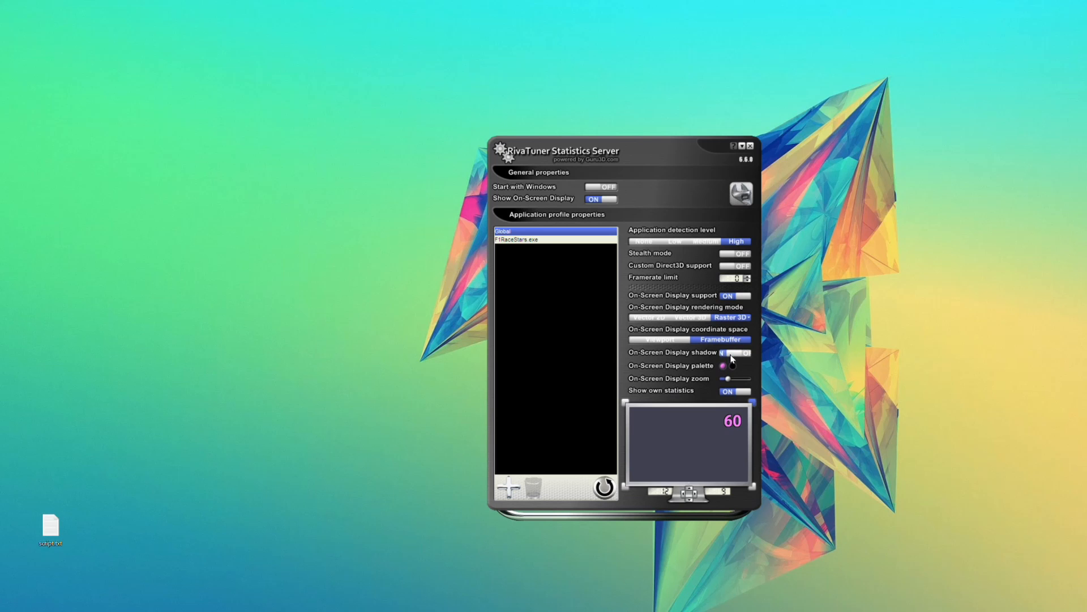
{"action": "left_click", "coordinate": [734, 352]}
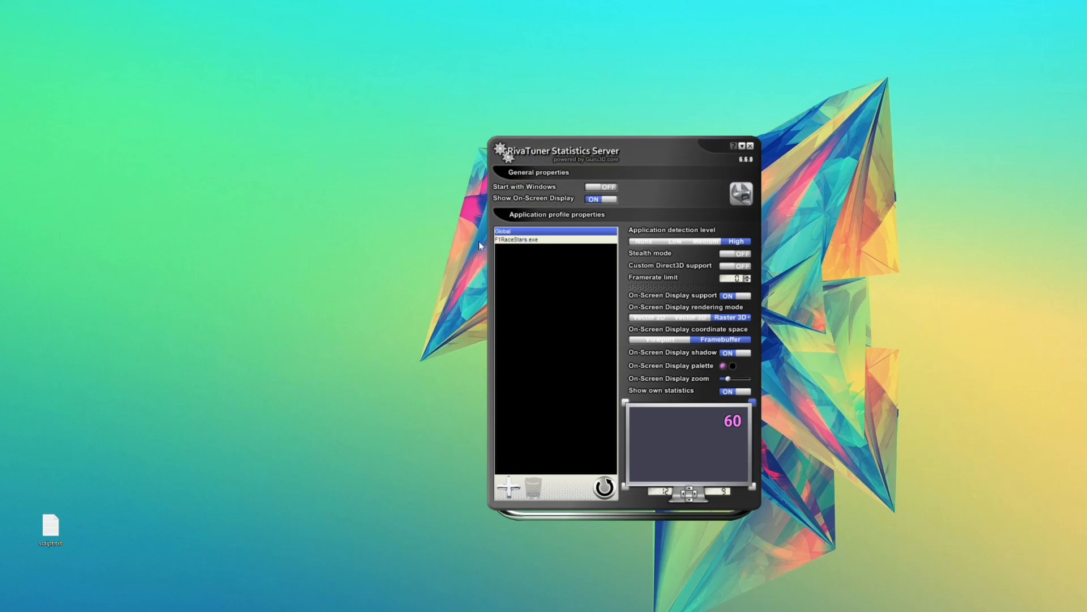
{"action": "mouse_move", "coordinate": [517, 241]}
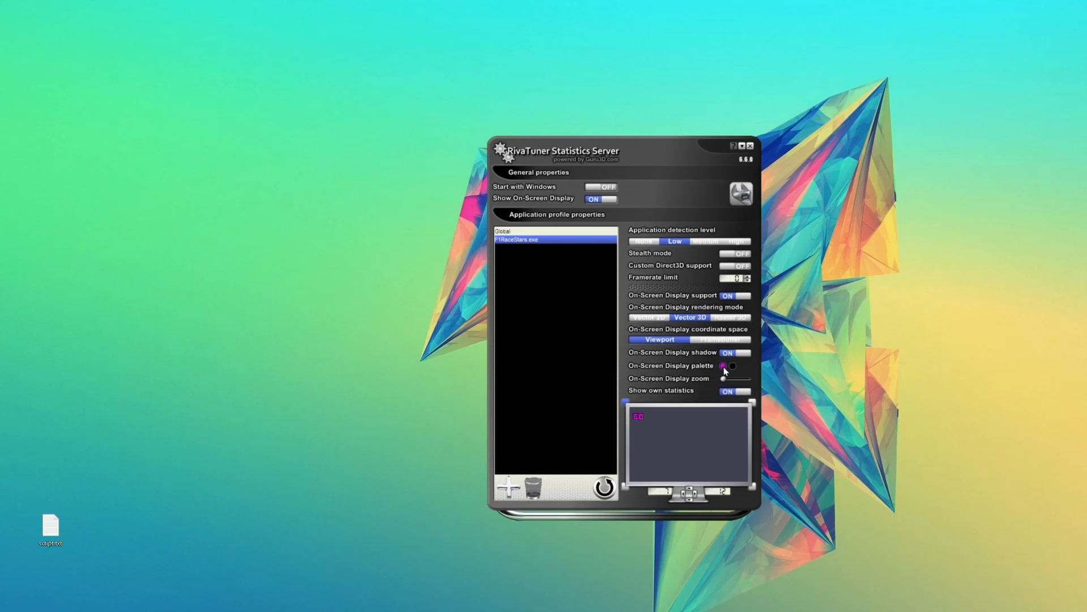
{"action": "left_click", "coordinate": [729, 365]}
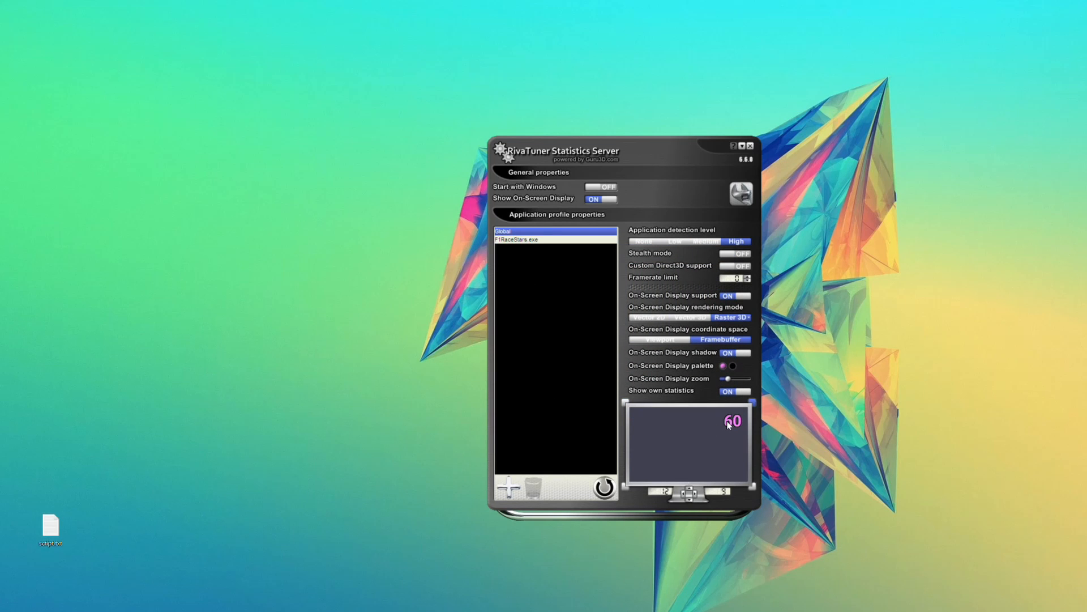
{"action": "left_click", "coordinate": [517, 240]}
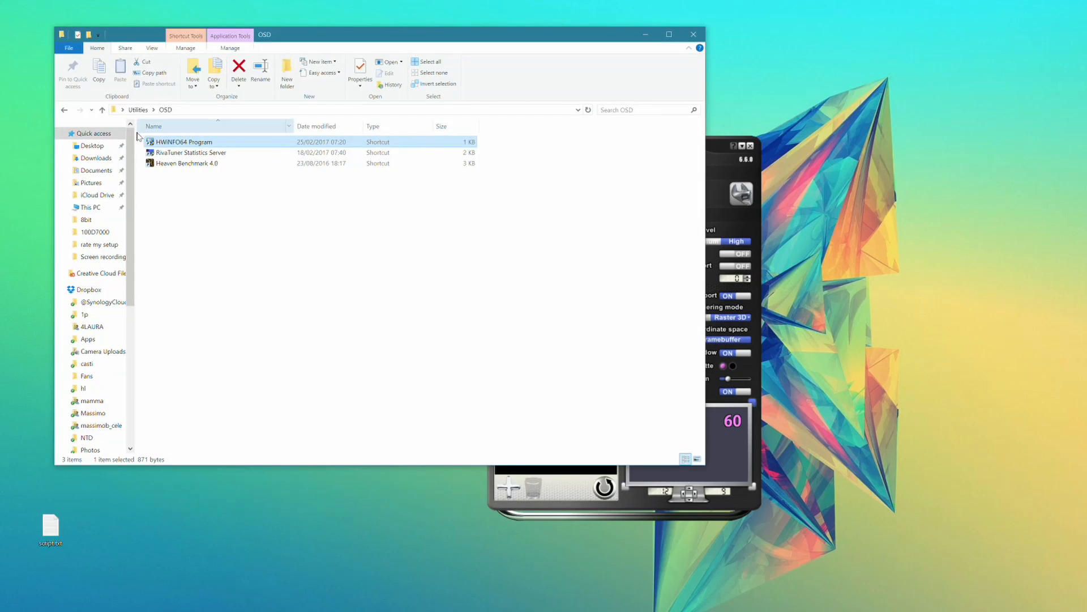
Launch Heaven Benchmark 4.0 from its shortcut and start the benchmark scene
{"action": "double_click", "coordinate": [186, 163]}
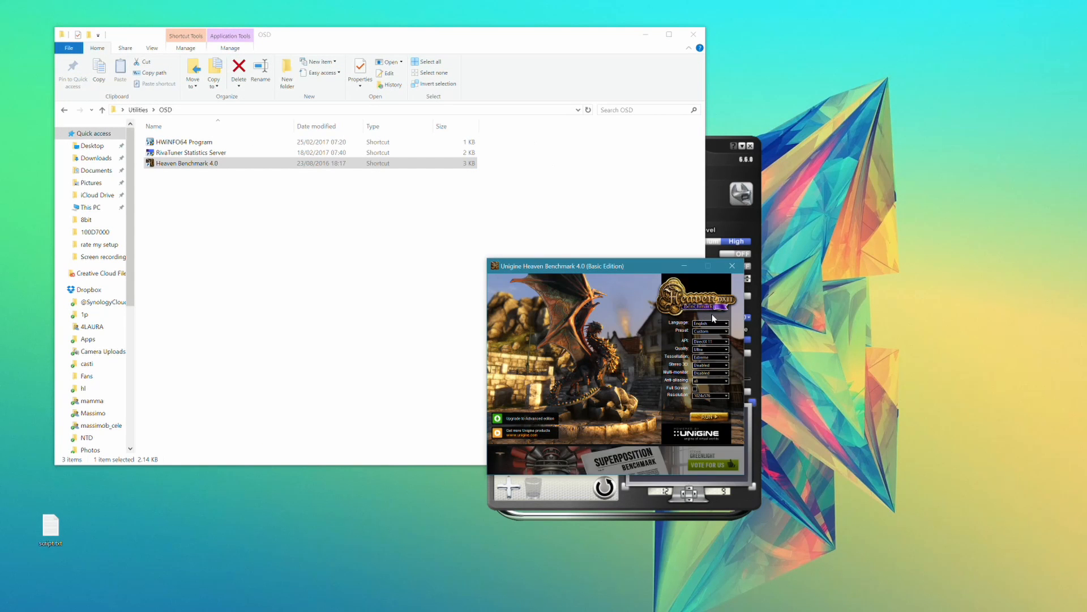
{"action": "left_click", "coordinate": [711, 415]}
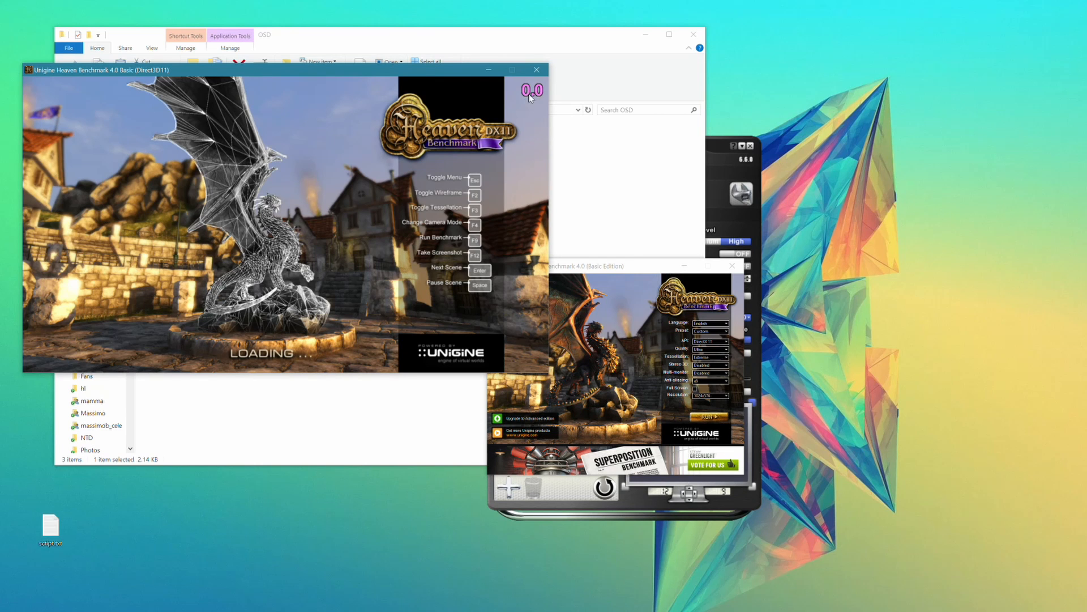
{"action": "mouse_move", "coordinate": [715, 149]}
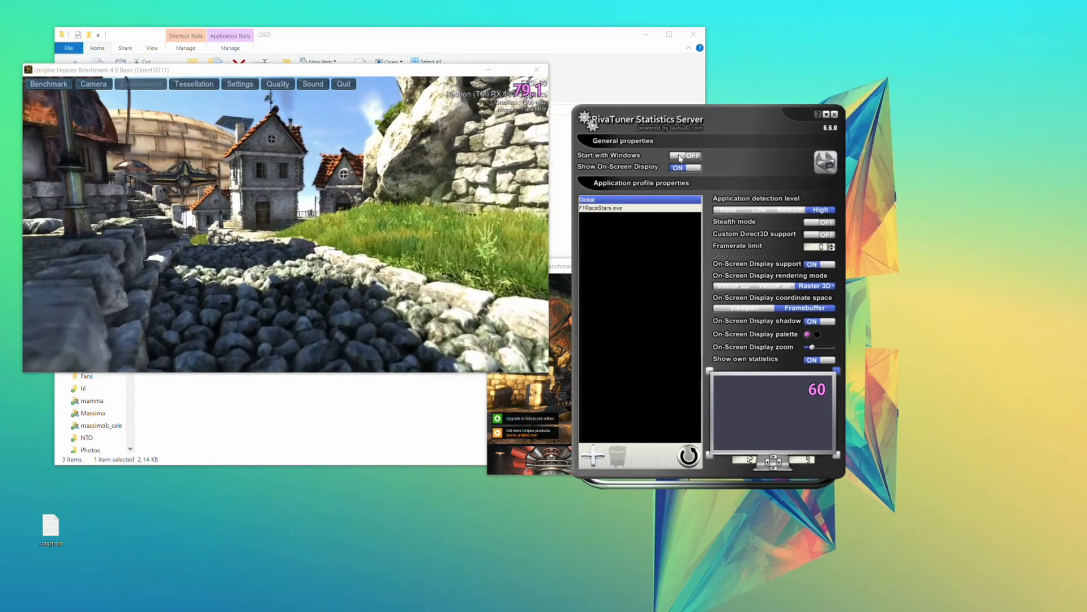
{"action": "left_click", "coordinate": [683, 167]}
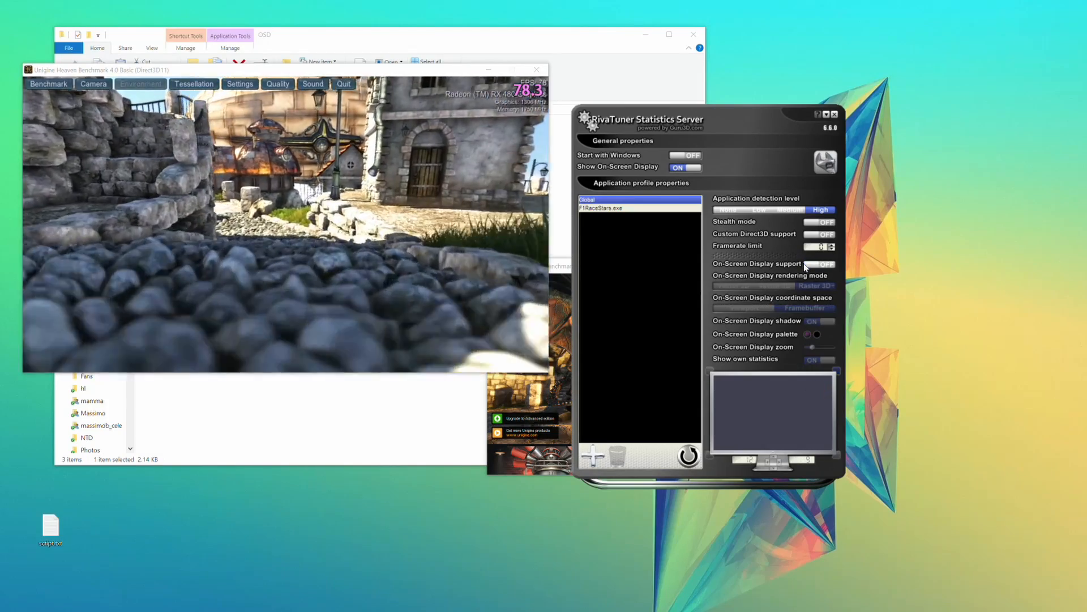
{"action": "left_click", "coordinate": [819, 264]}
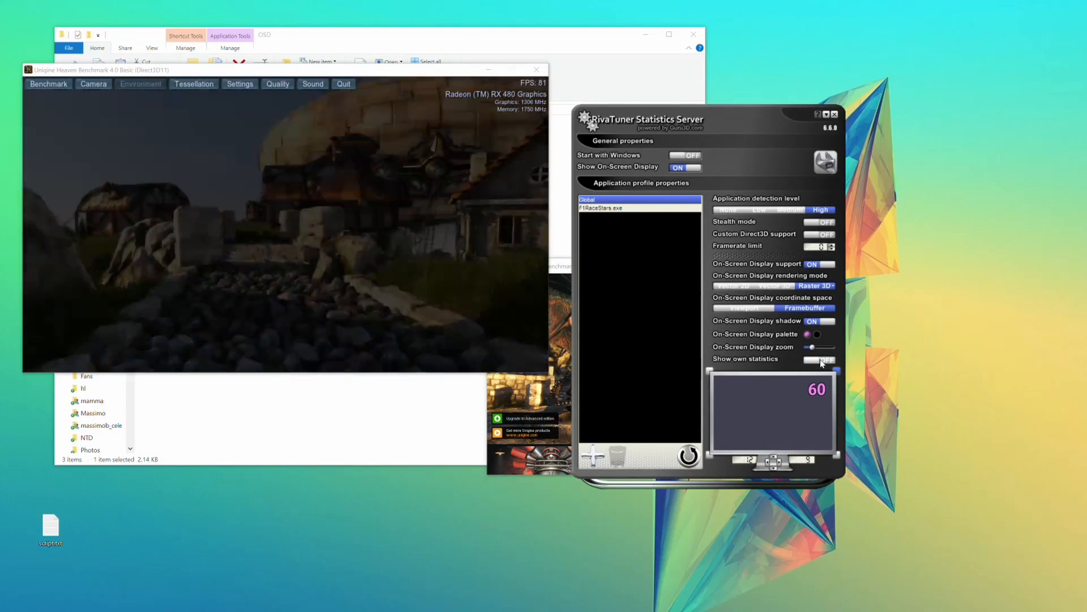
{"action": "left_click", "coordinate": [819, 359]}
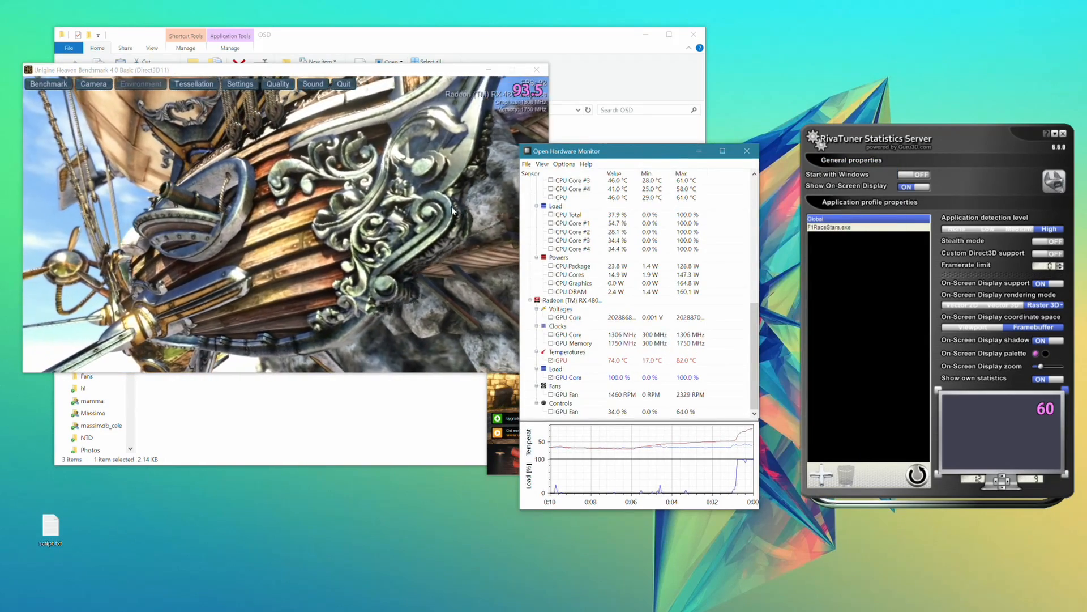
Open Open Hardware Monitor's Help menu, then close the program
{"action": "left_click", "coordinate": [586, 164]}
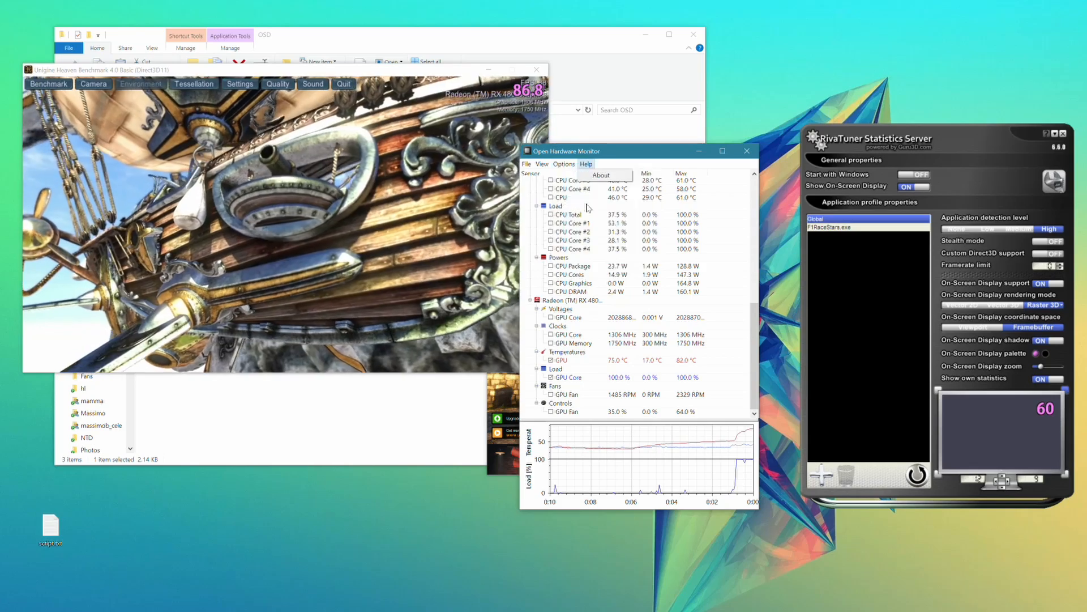
{"action": "left_click", "coordinate": [564, 164]}
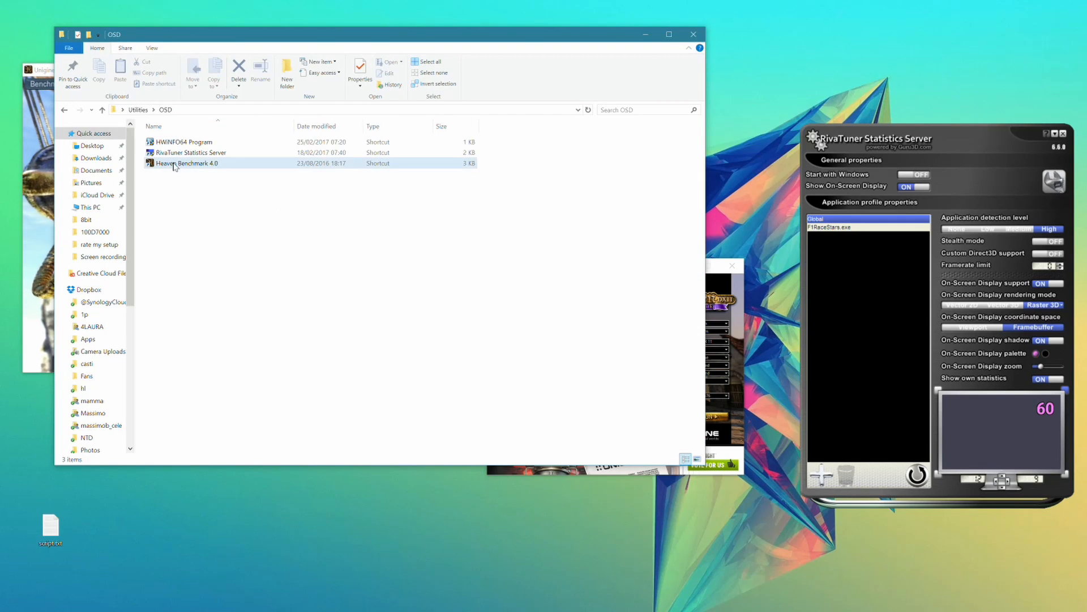
Launch the HWiNFO64 shortcut from the OSD folder and approve the User Account Control prompt
{"action": "left_click", "coordinate": [184, 142]}
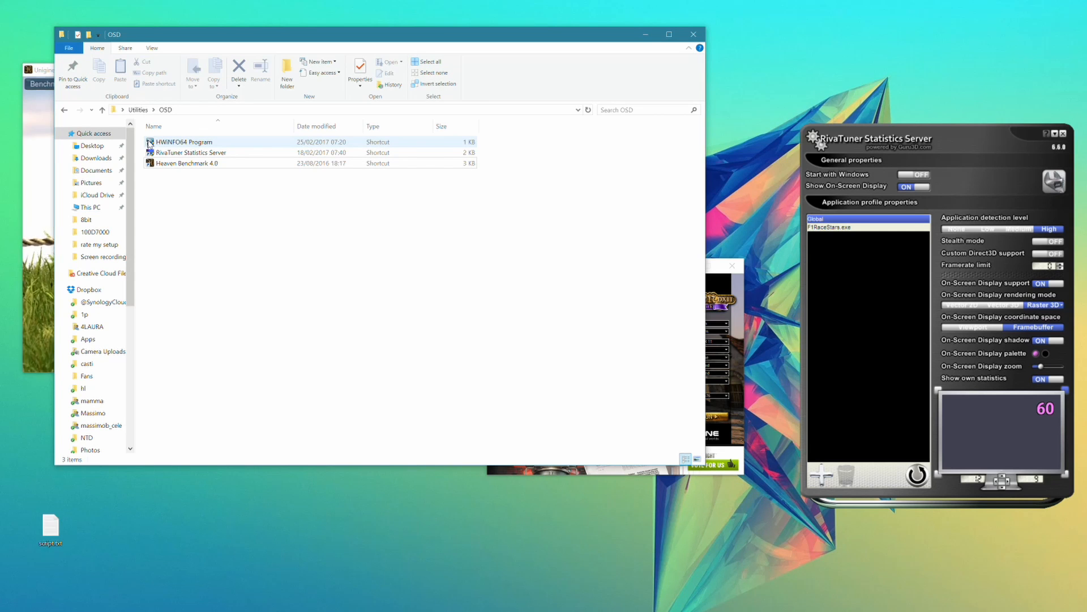
{"action": "double_click", "coordinate": [183, 142]}
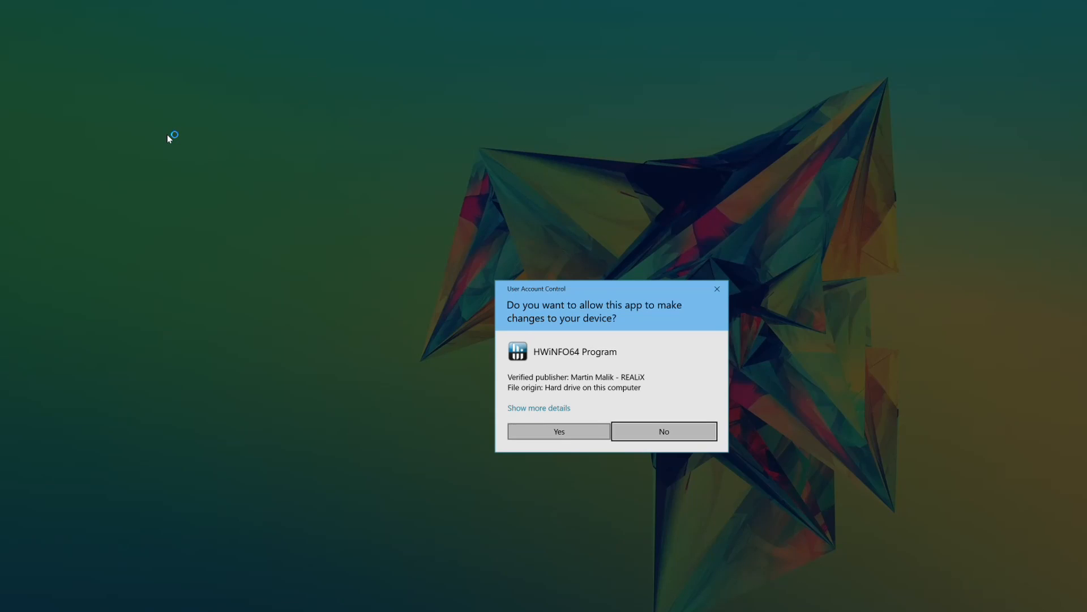
{"action": "left_click", "coordinate": [558, 430]}
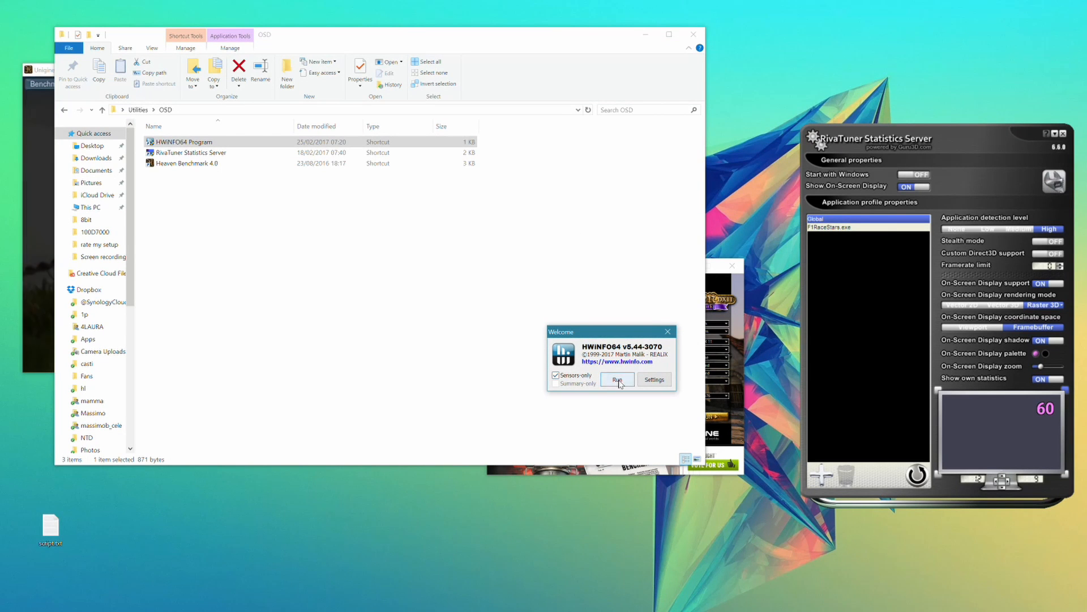
Run HWiNFO64 in Sensors-only mode and open the Configure Sensors settings
{"action": "left_click", "coordinate": [617, 379]}
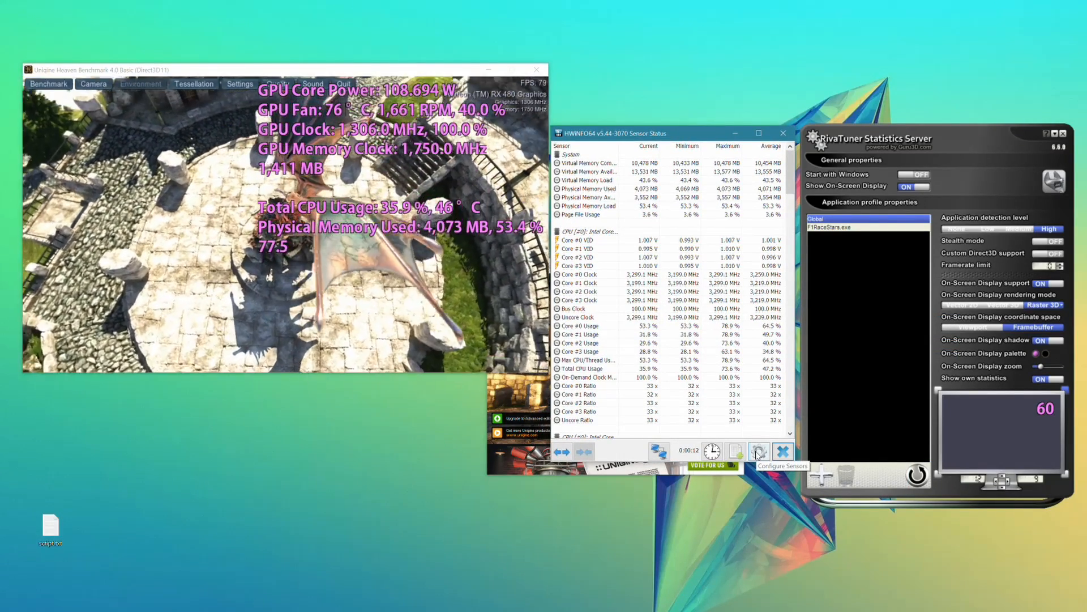
{"action": "left_click", "coordinate": [759, 452]}
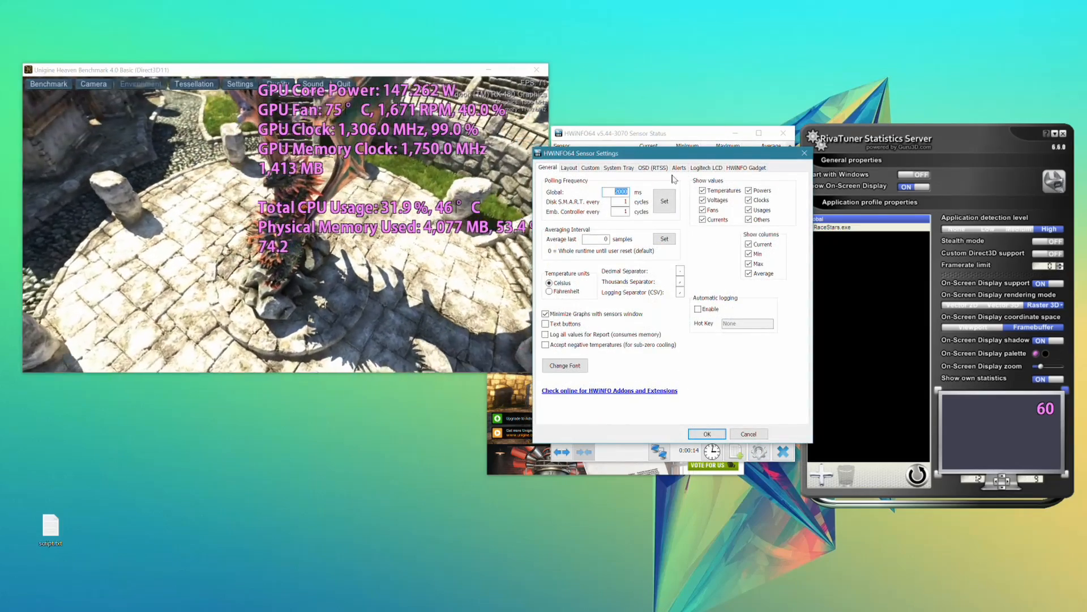